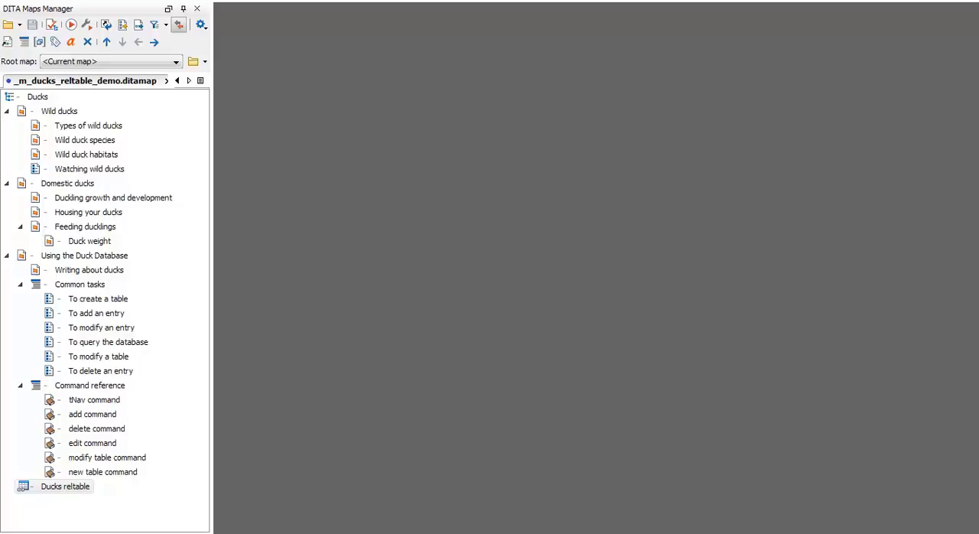
# Step: Open the ducks map with the Ducks reltable in the Author editor
pyautogui.click(65, 486)
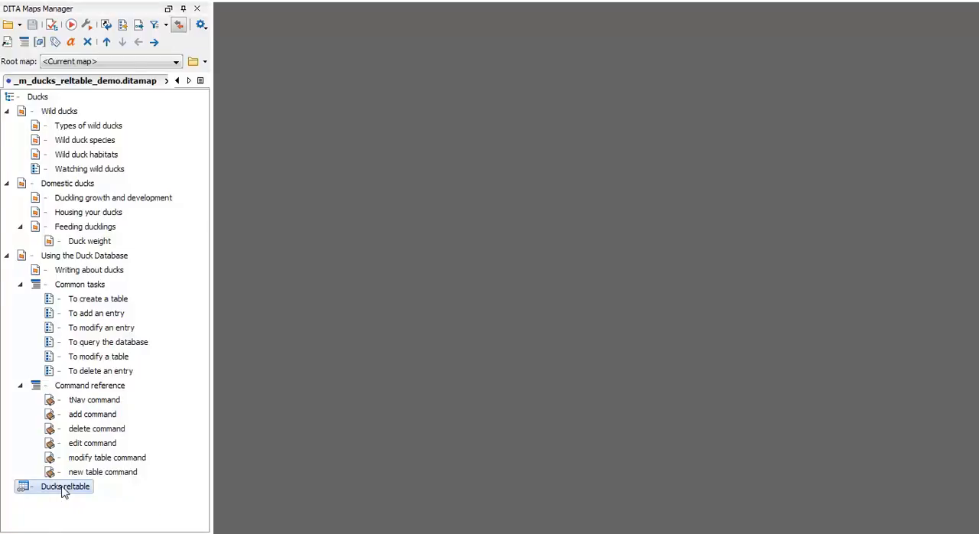
pyautogui.doubleClick(64, 487)
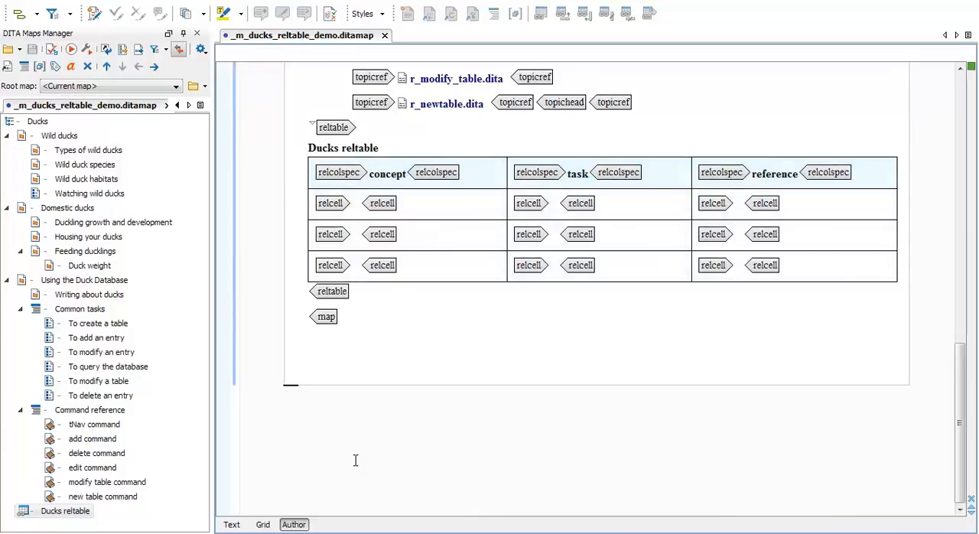
pyautogui.click(93, 438)
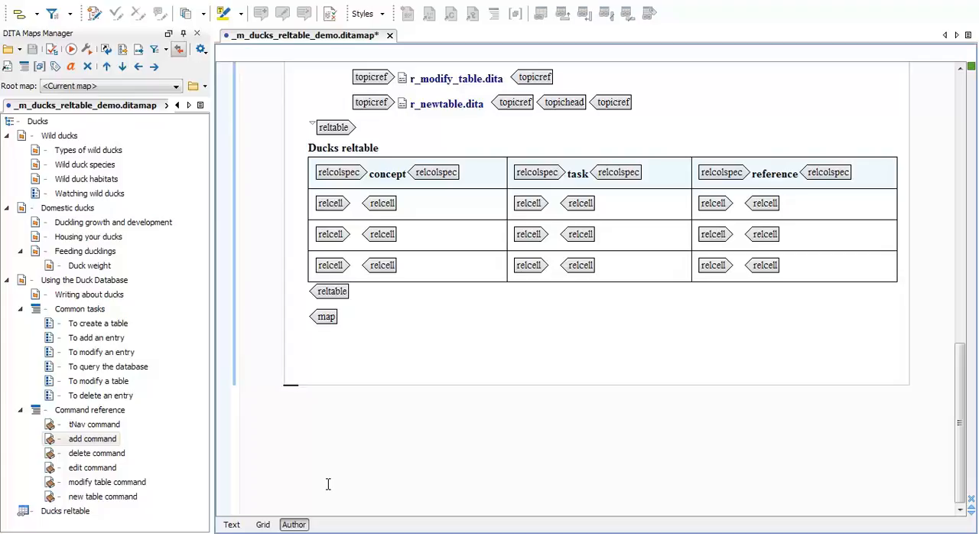
pyautogui.moveTo(306, 457)
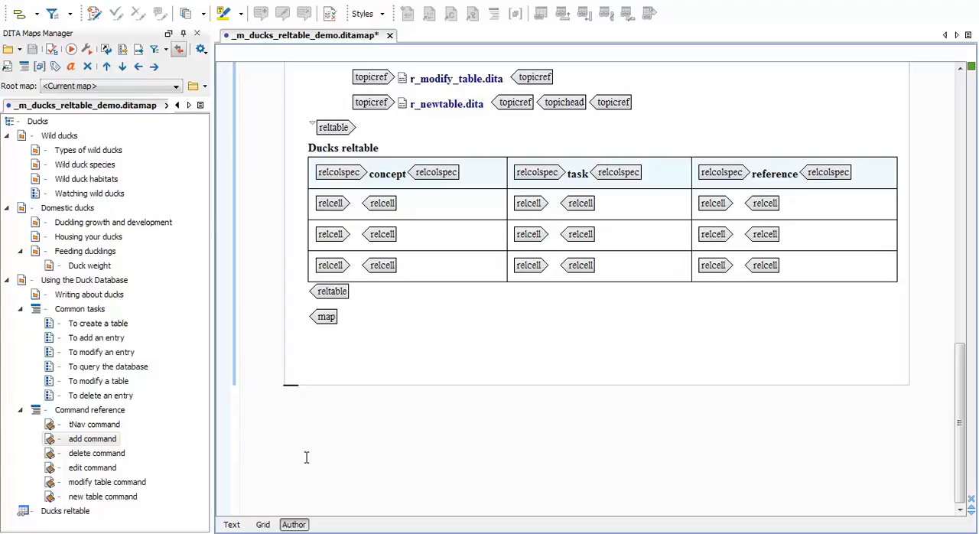
# Step: Link c_writing_about_ducks.dita and t_adding_entry.dita in the first row, then select r_add.dita
pyautogui.click(89, 293)
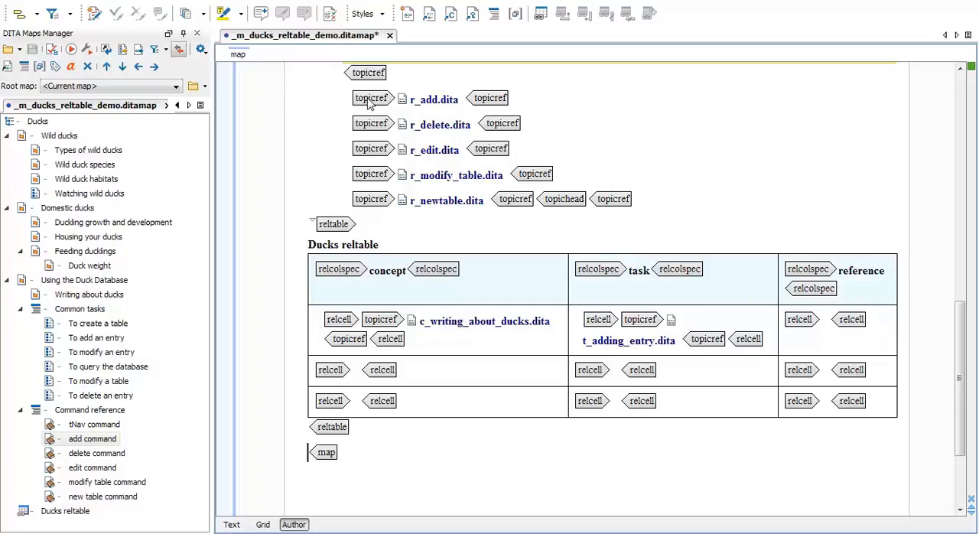
pyautogui.click(434, 99)
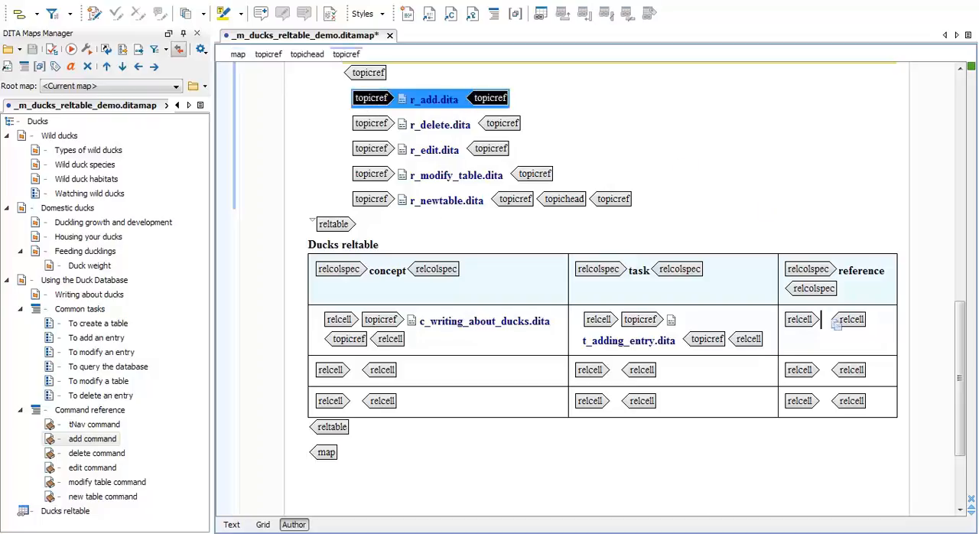